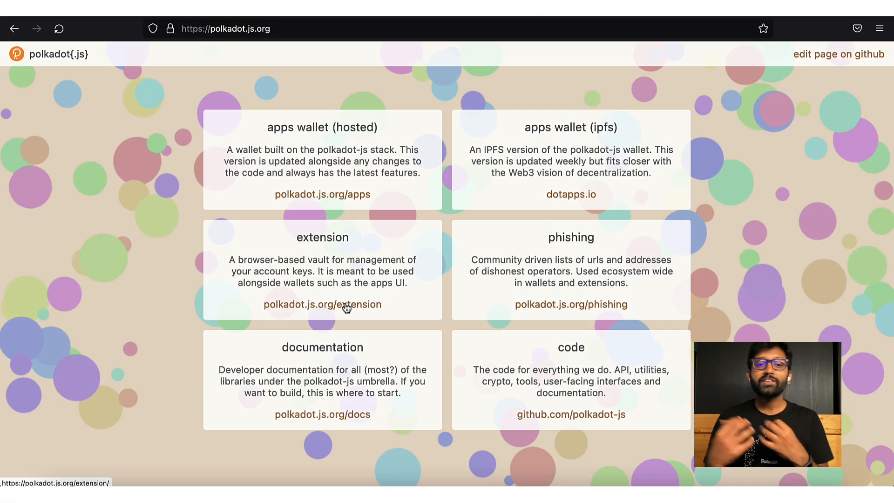
- Install the polkadot{.js} extension into Firefox from its add-ons page
click(322, 304)
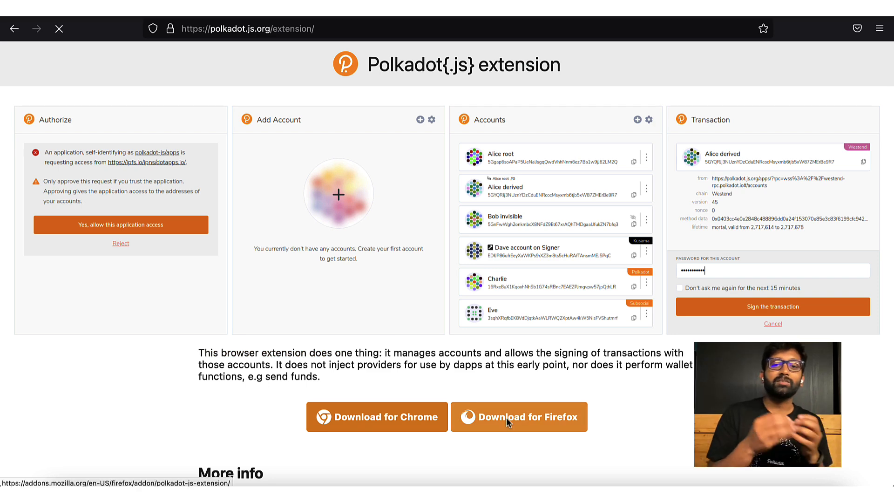
click(518, 416)
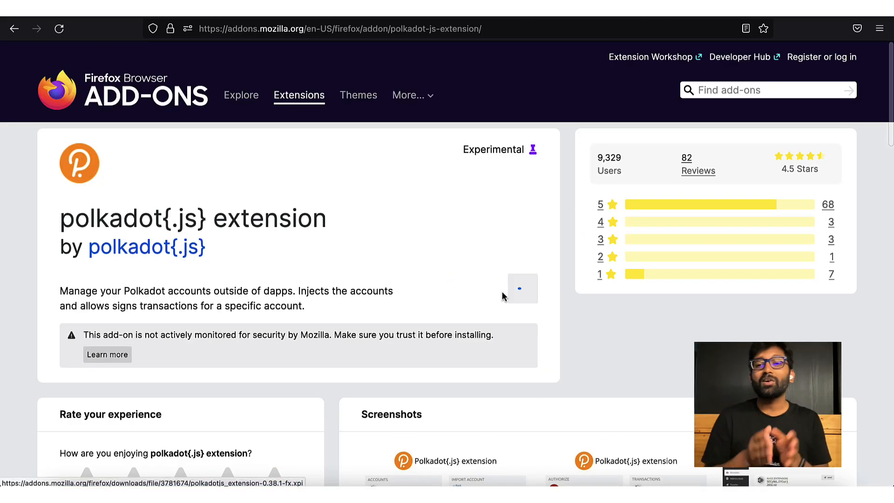
click(520, 289)
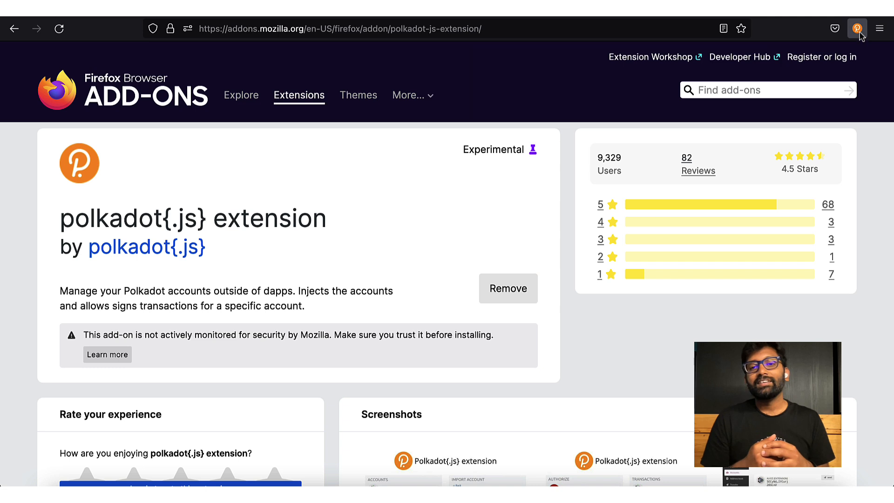
- Open the polkadot{.js} extension and accept its welcome privacy notes
click(857, 28)
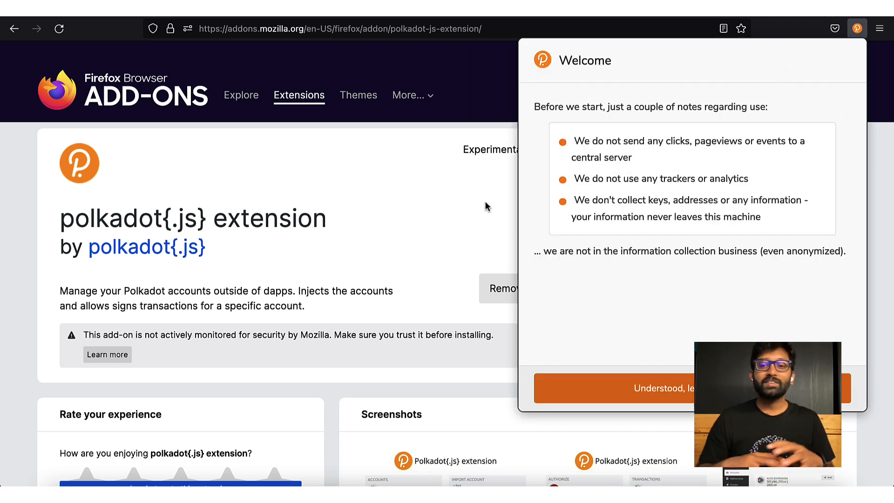
mouse_move(825, 92)
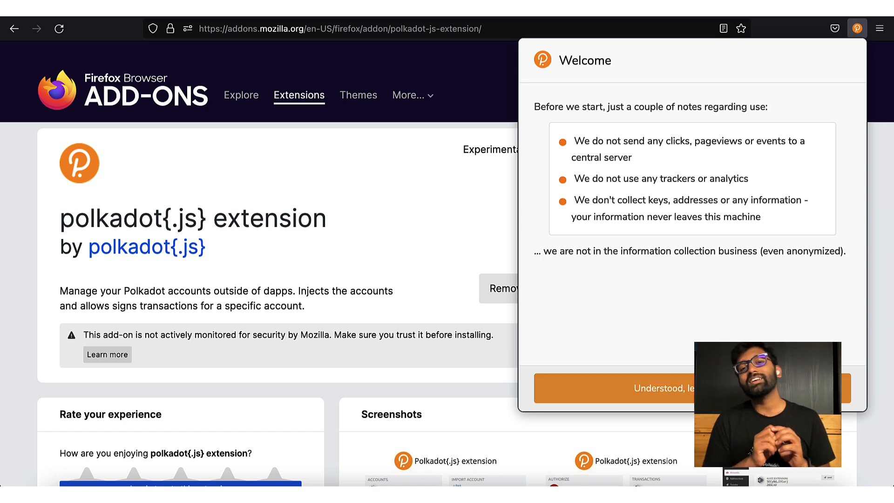
click(665, 389)
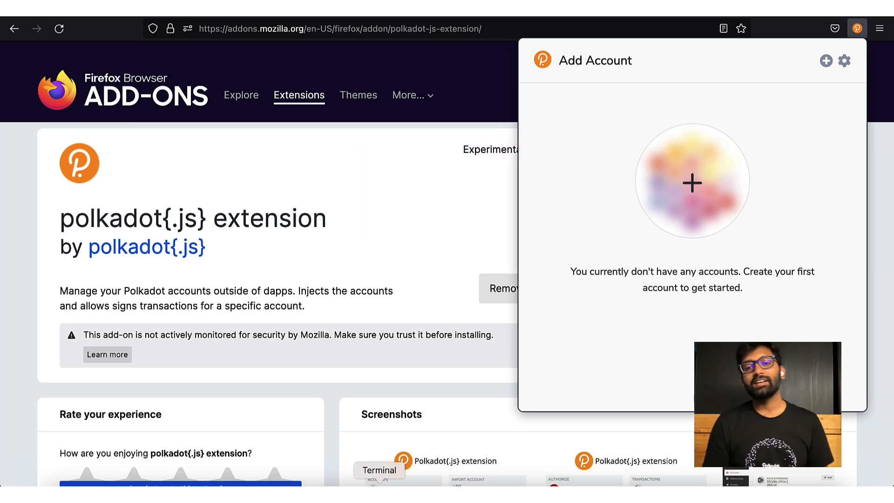
mouse_move(858, 40)
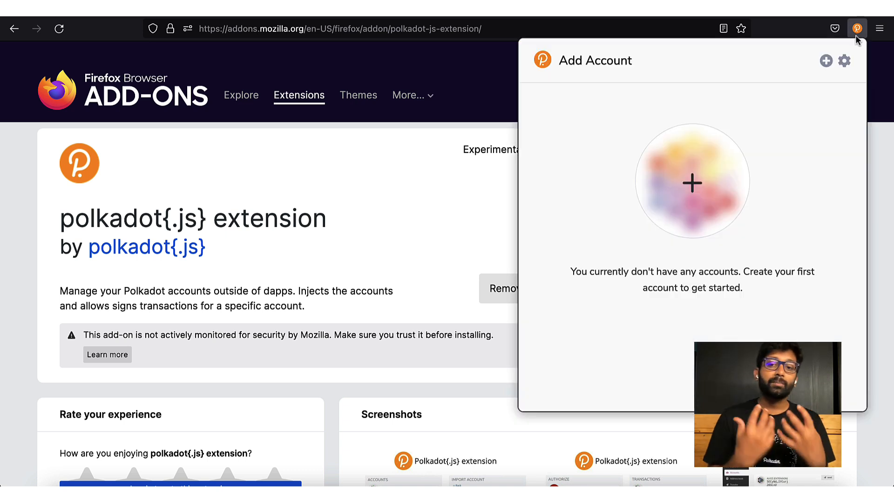
mouse_move(694, 184)
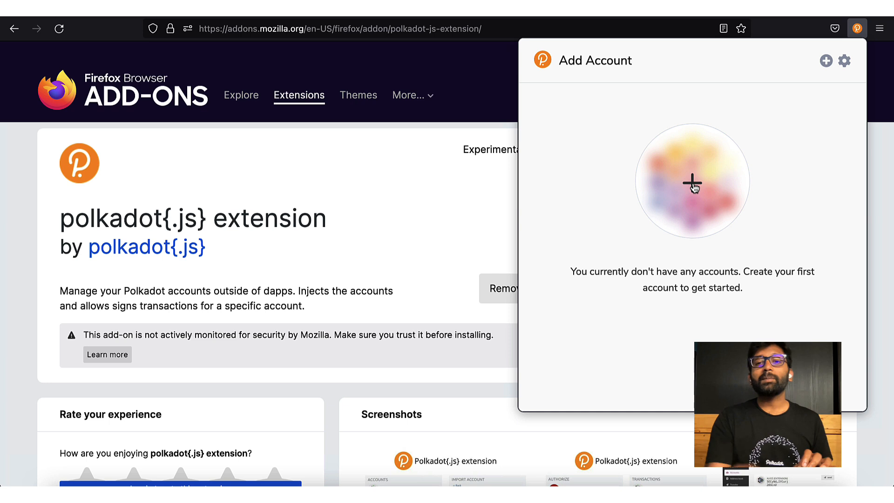
- Create a new account, confirm its 12-word mnemonic seed is saved, and continue
click(693, 181)
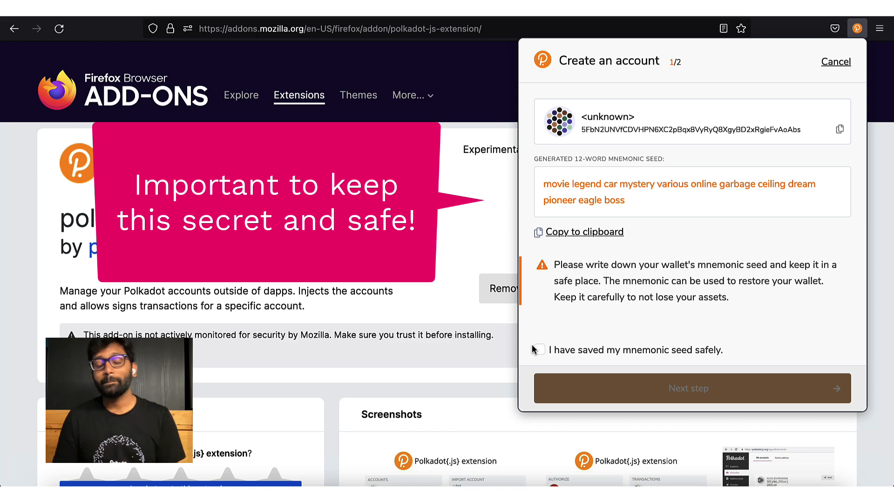
click(539, 350)
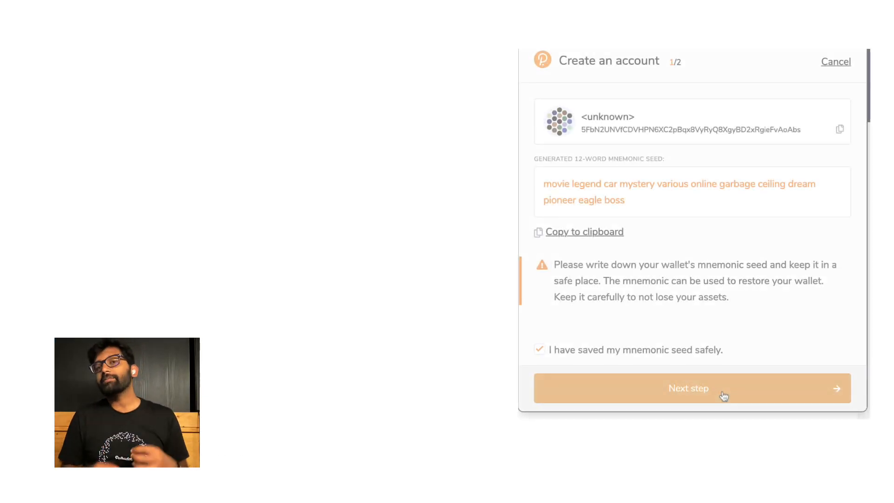
click(688, 388)
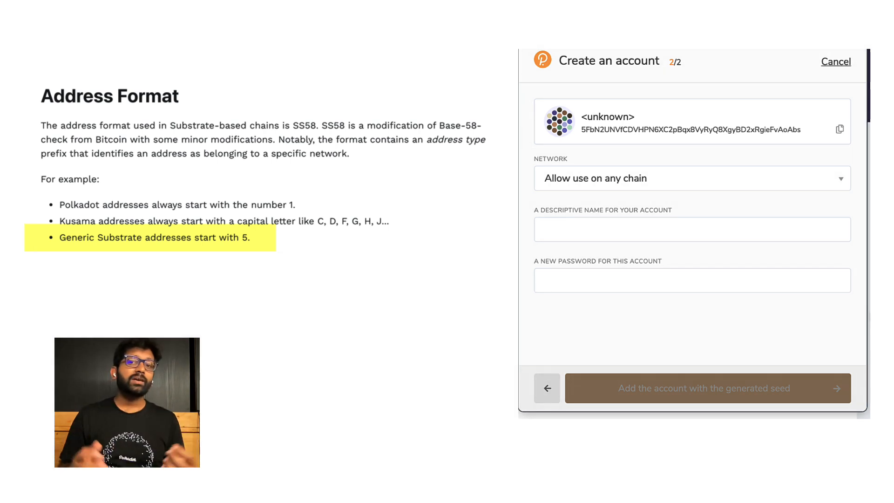
- Choose Polkadot Relay Chain as the account's network after briefly trying Kusama Relay Chain
click(692, 229)
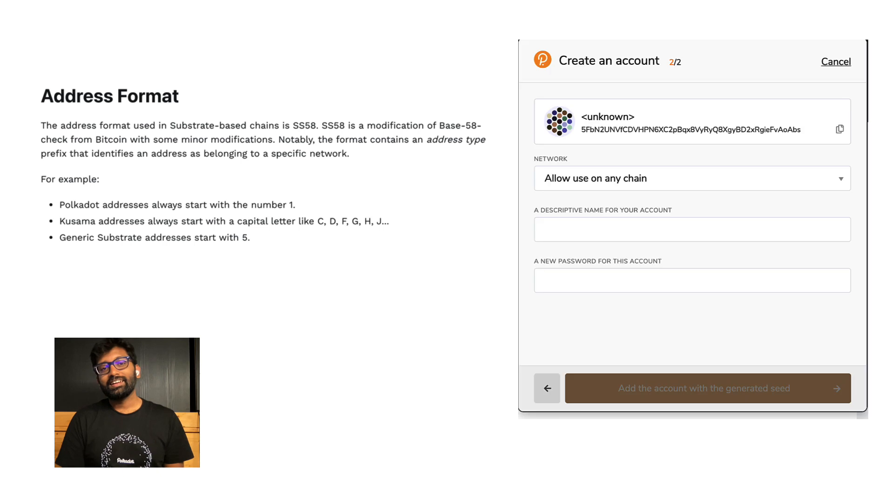
click(691, 178)
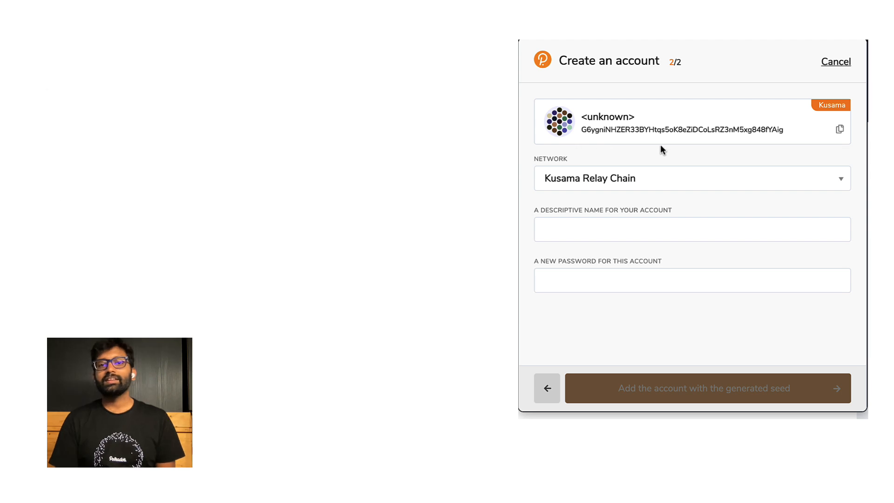
click(693, 178)
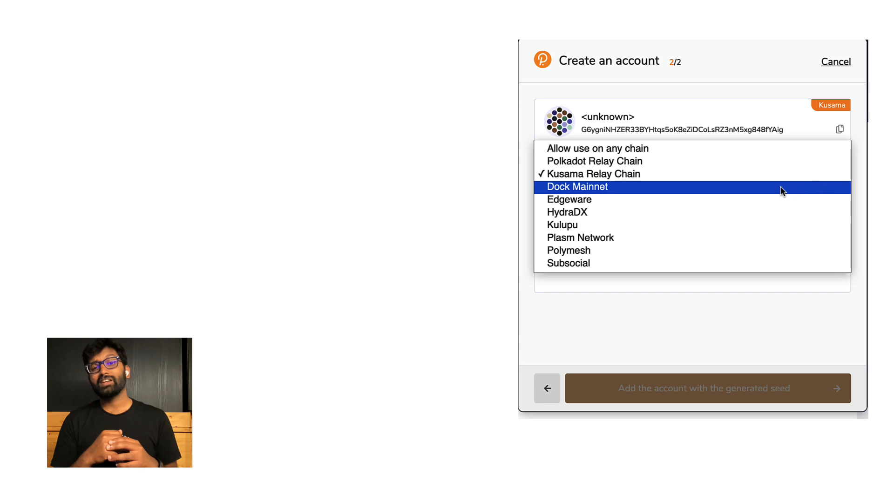
click(594, 160)
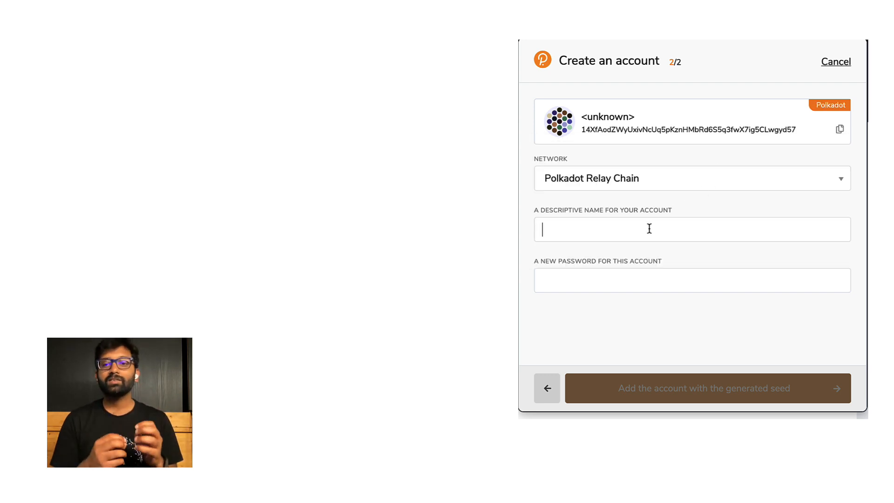
- Name the account 'Tutorial', set and repeat a password, and add the account
text(Tutorial)
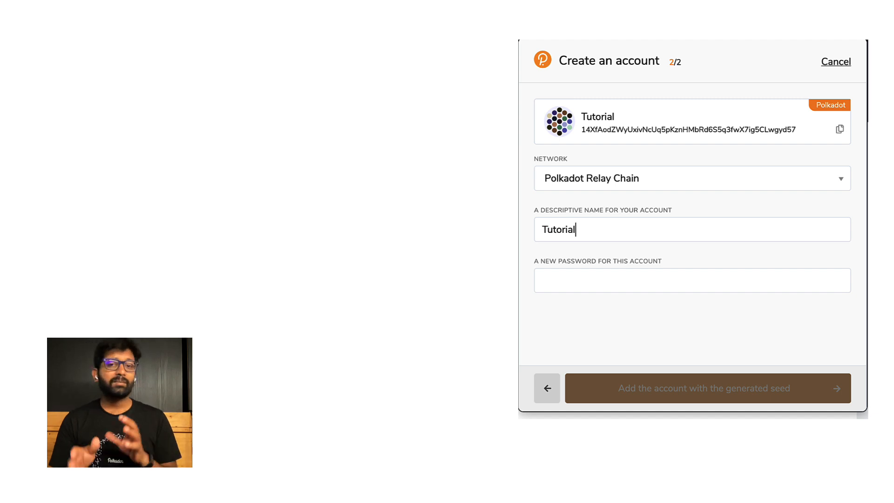
click(692, 280)
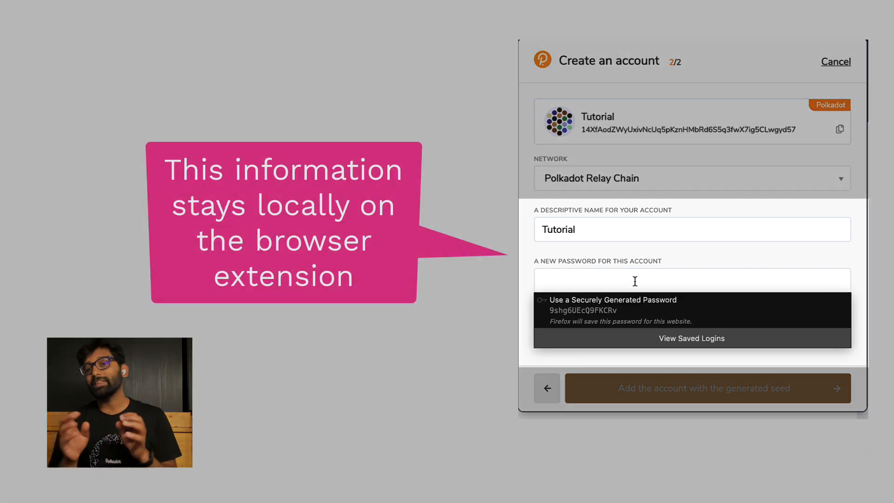
text(••)
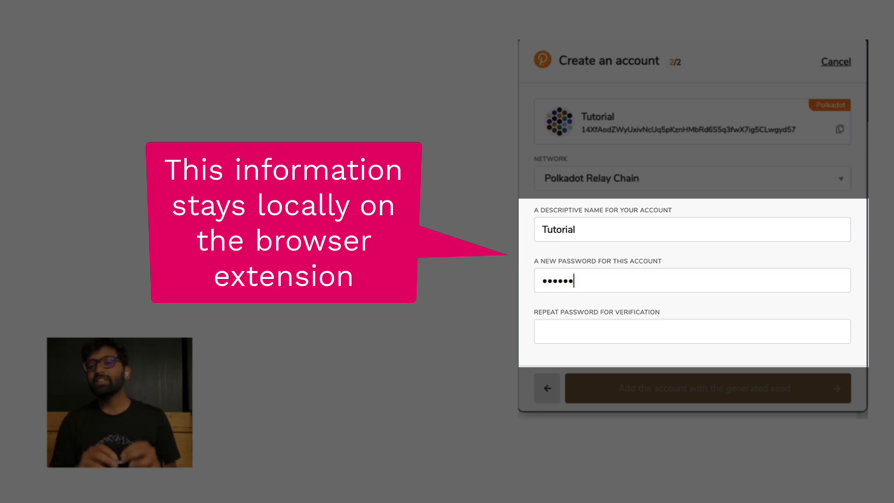
click(691, 331)
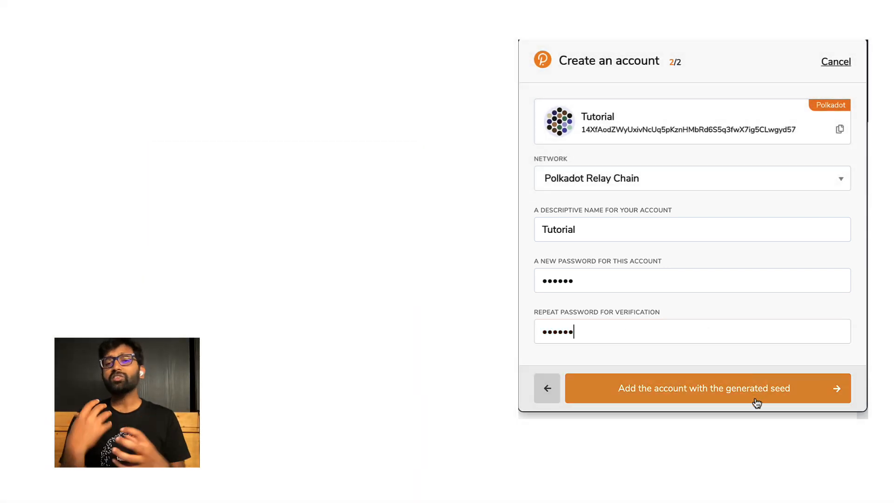
click(704, 388)
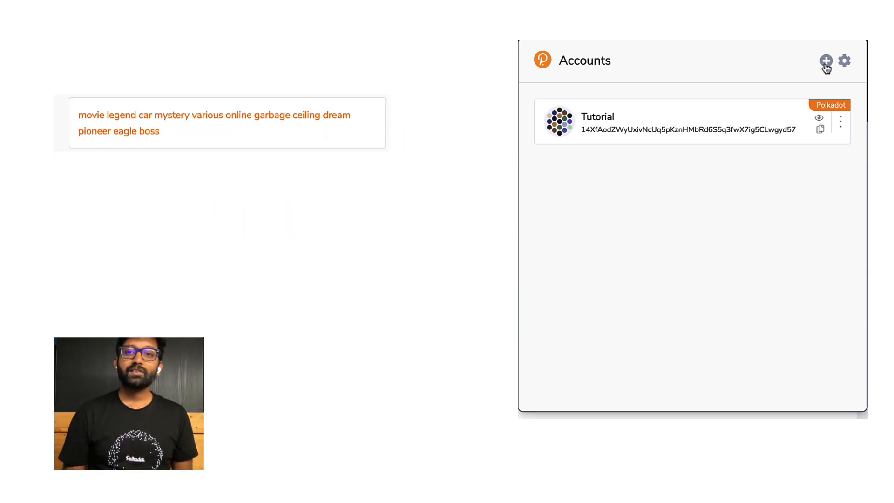
- Restore the Tutorial account from its backup JSON file using the file's password
click(826, 60)
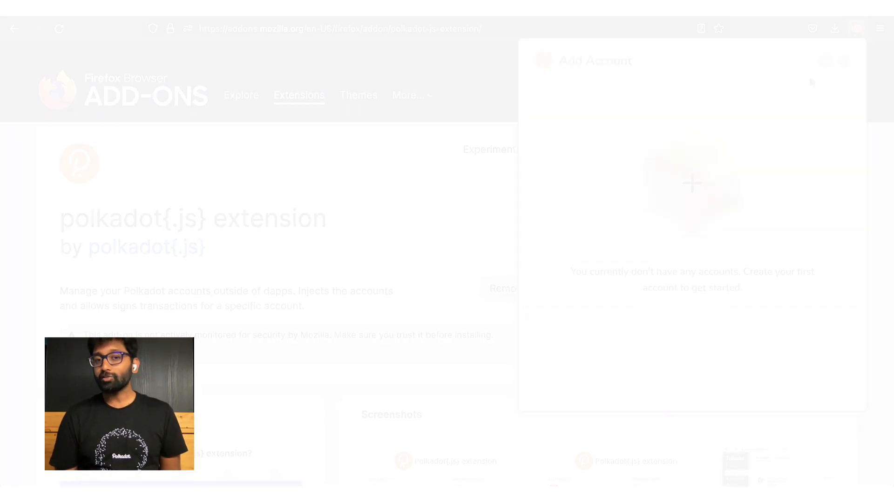
click(826, 61)
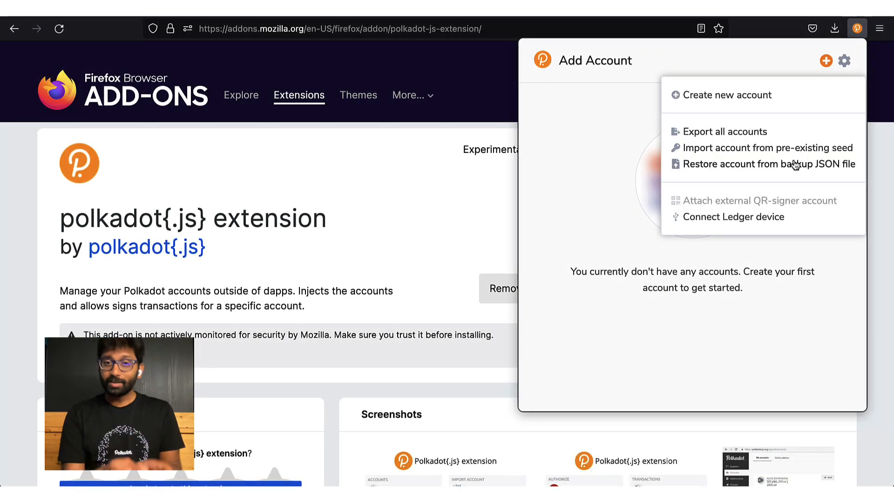
click(770, 164)
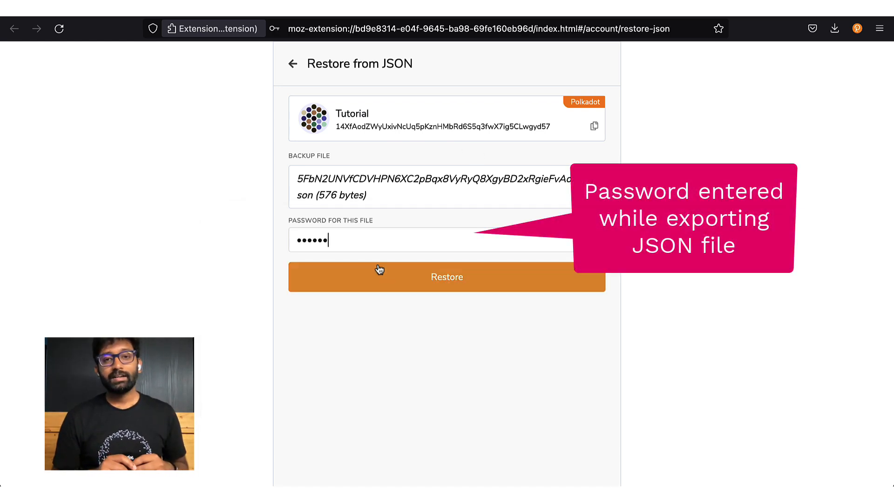
click(446, 276)
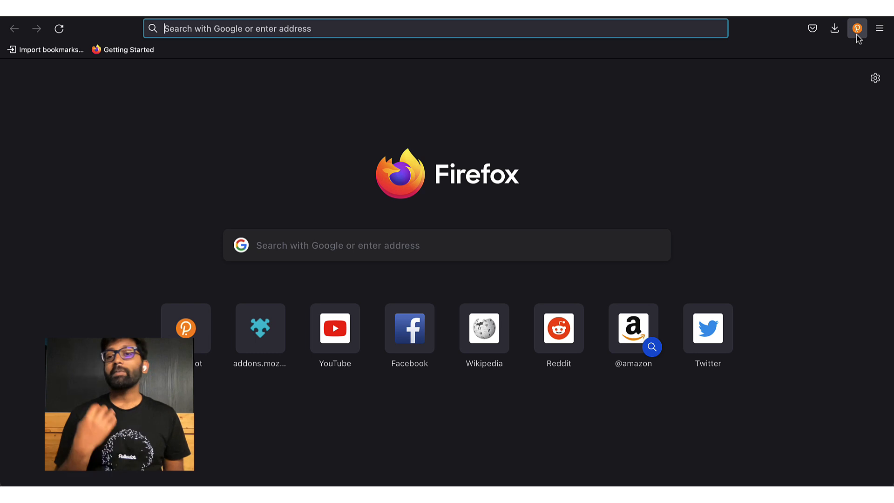
- Open polkadot.js.org/apps and grant the site access to the extension's accounts
click(857, 28)
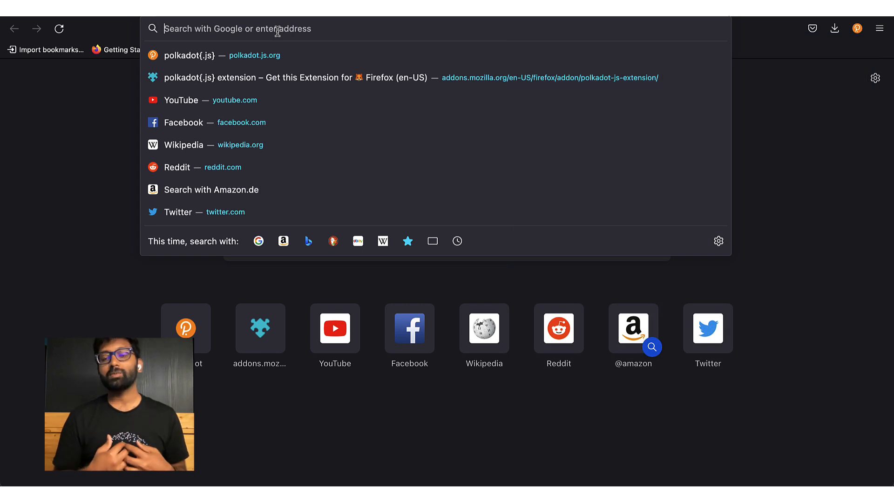
click(188, 55)
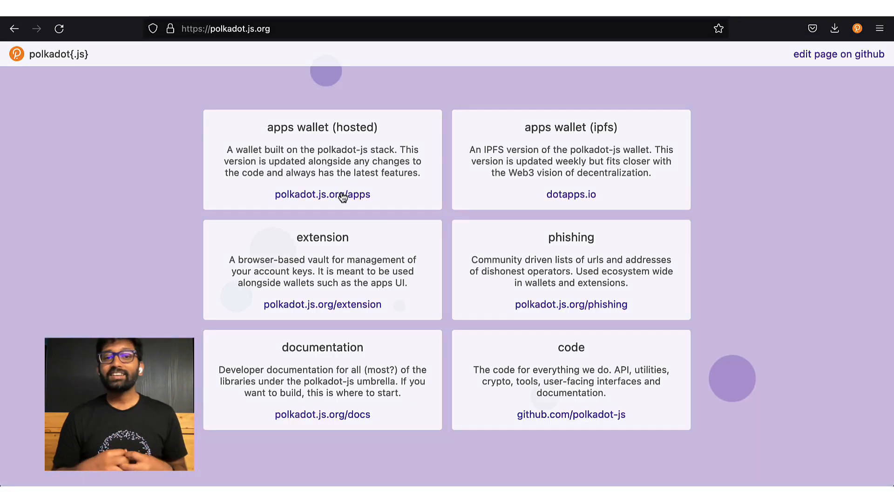
click(322, 195)
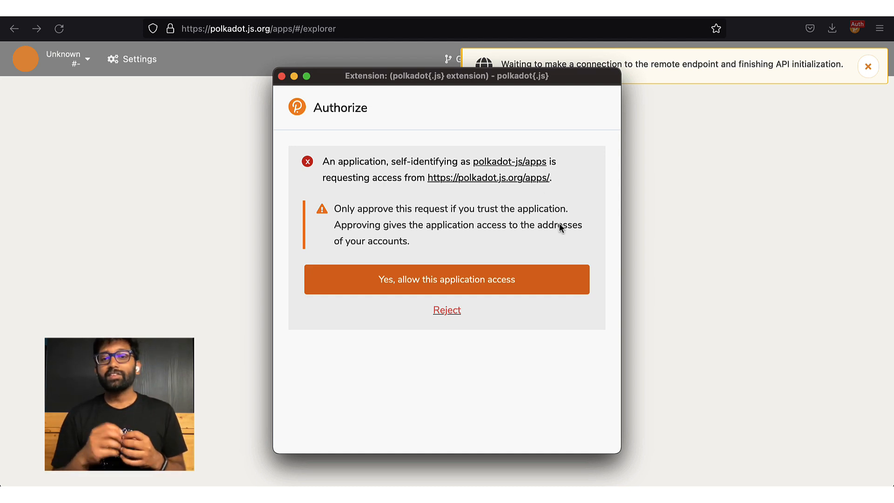
click(447, 280)
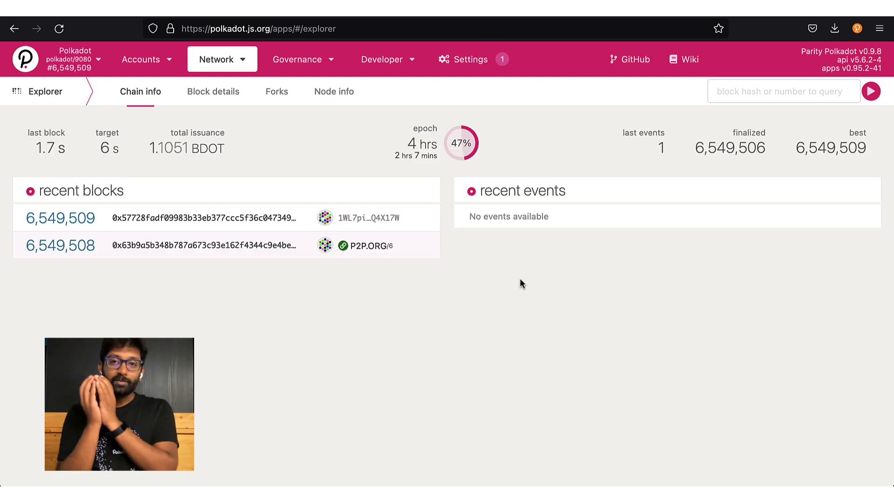
click(856, 29)
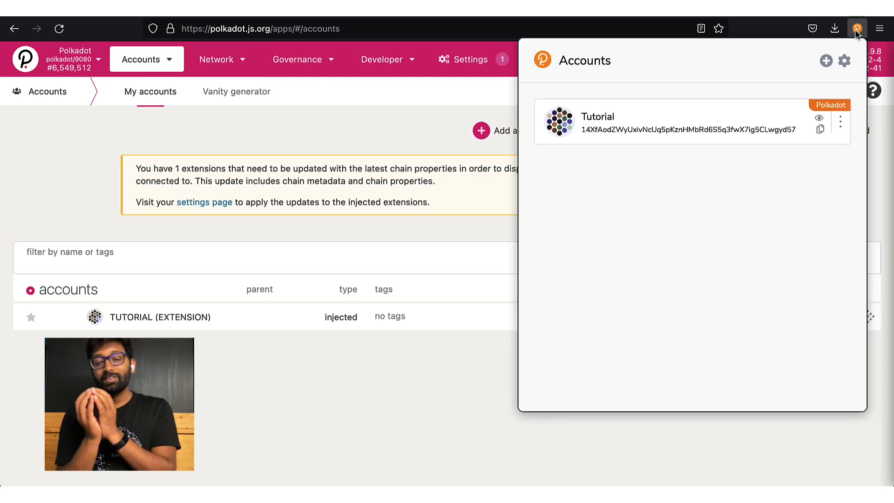
click(841, 122)
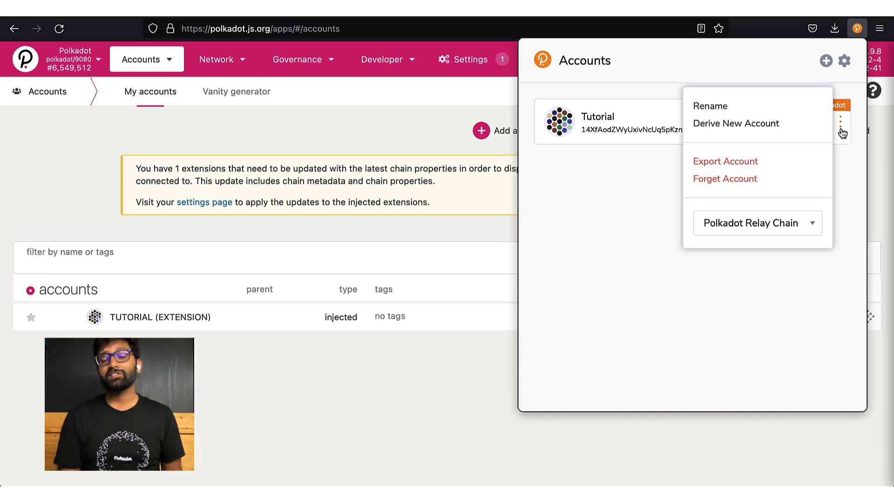
click(846, 61)
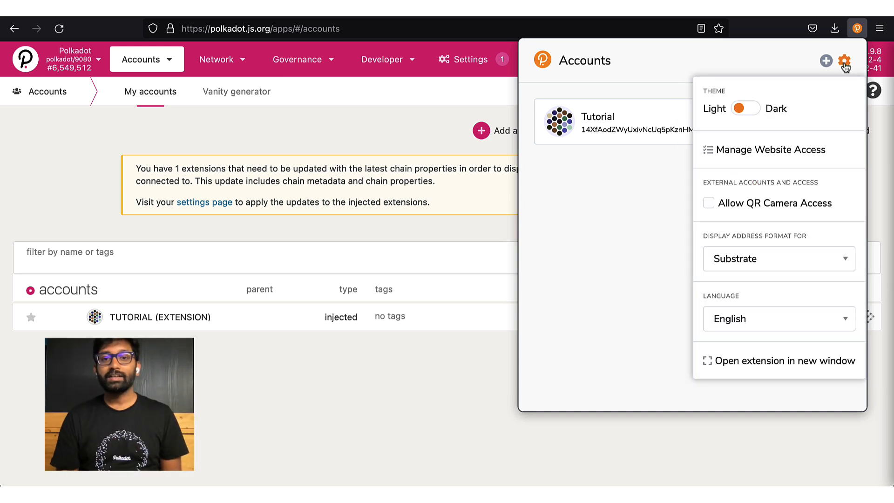
mouse_move(831, 130)
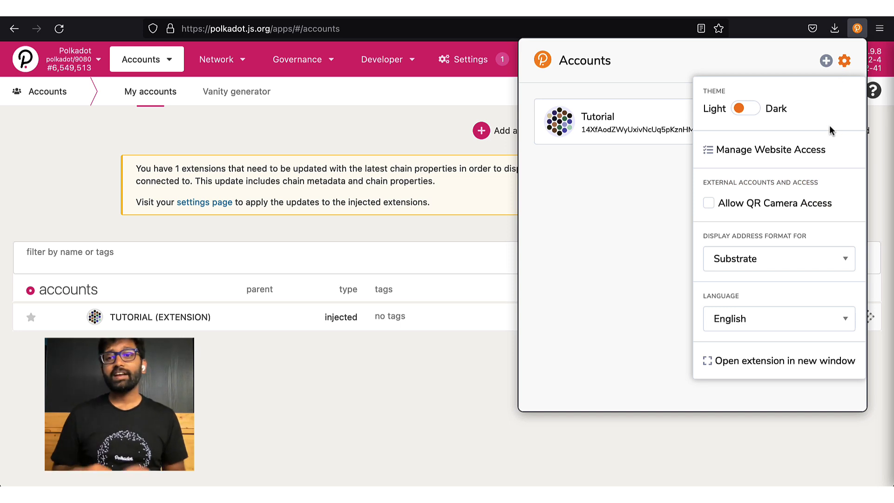
click(772, 149)
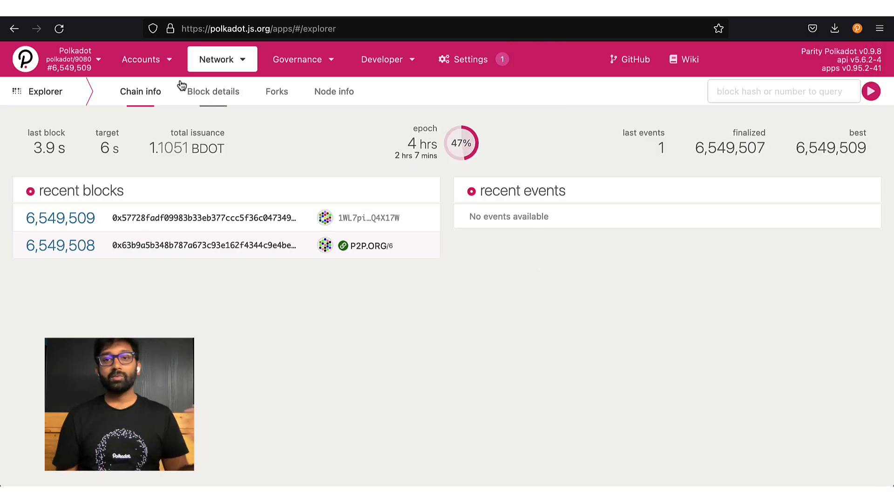
- Go to Accounts > Accounts to view the Tutorial account at 0.0000 DOT
click(142, 58)
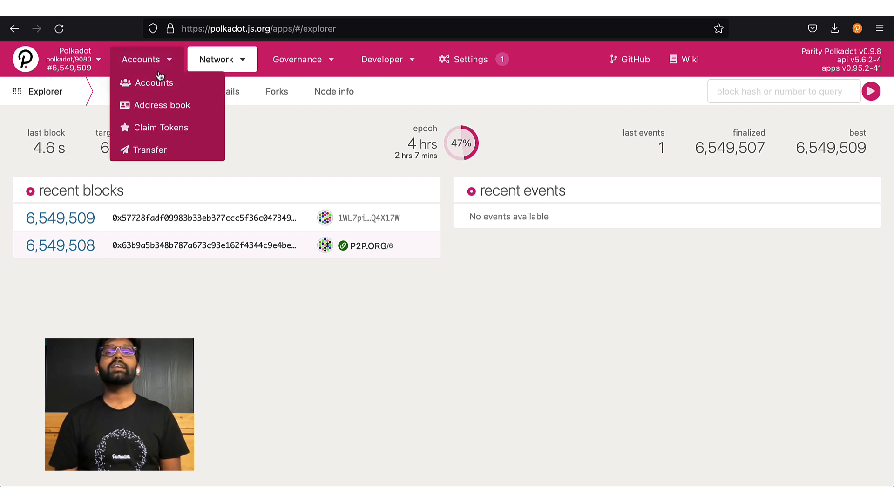
click(153, 82)
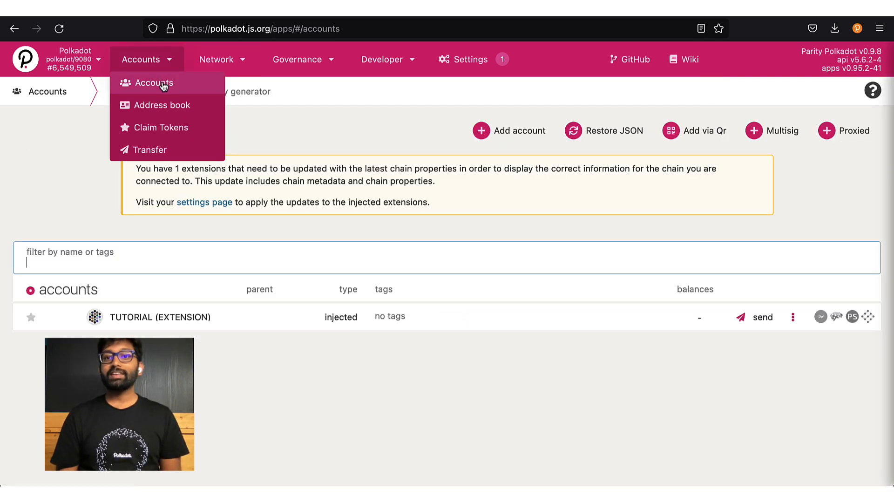
click(154, 83)
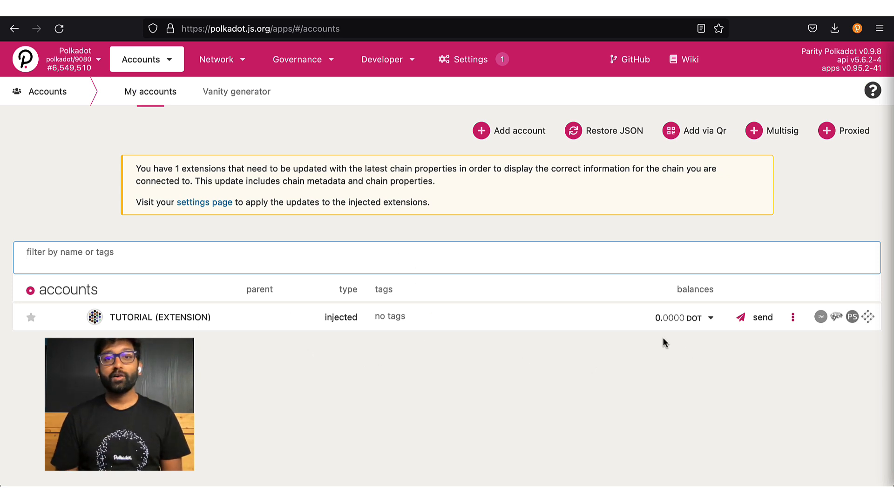
mouse_move(694, 353)
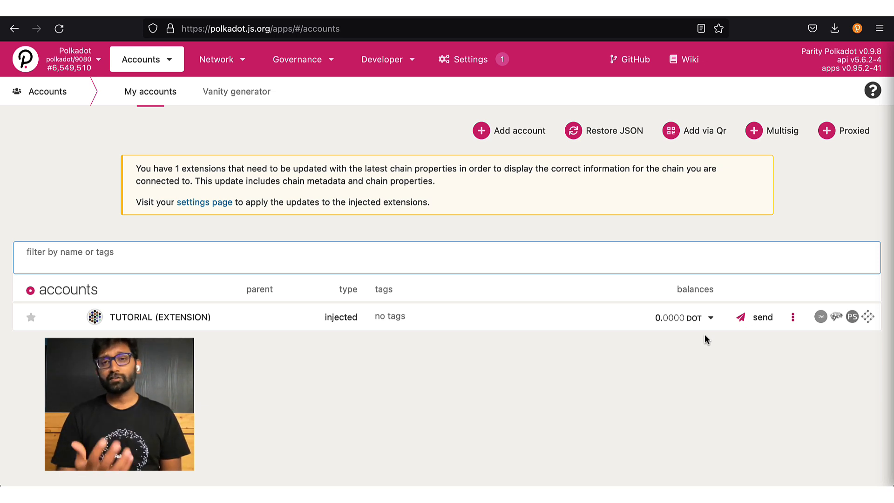
mouse_move(833, 365)
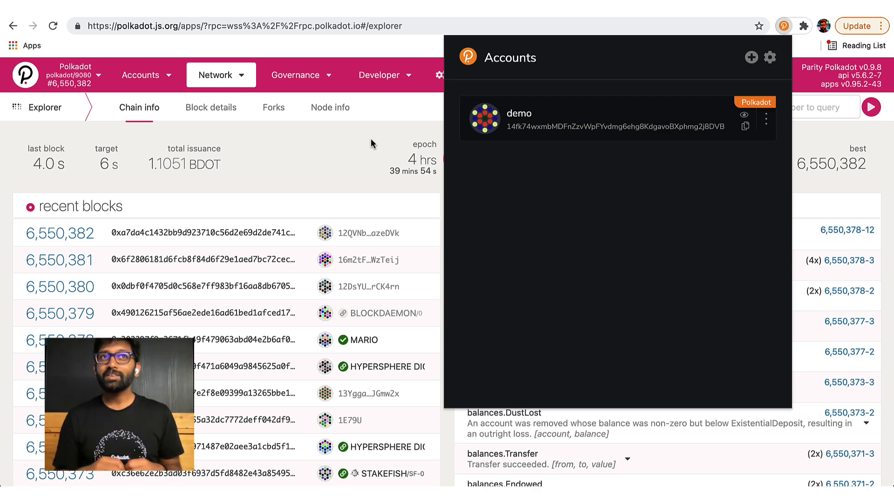
mouse_move(233, 88)
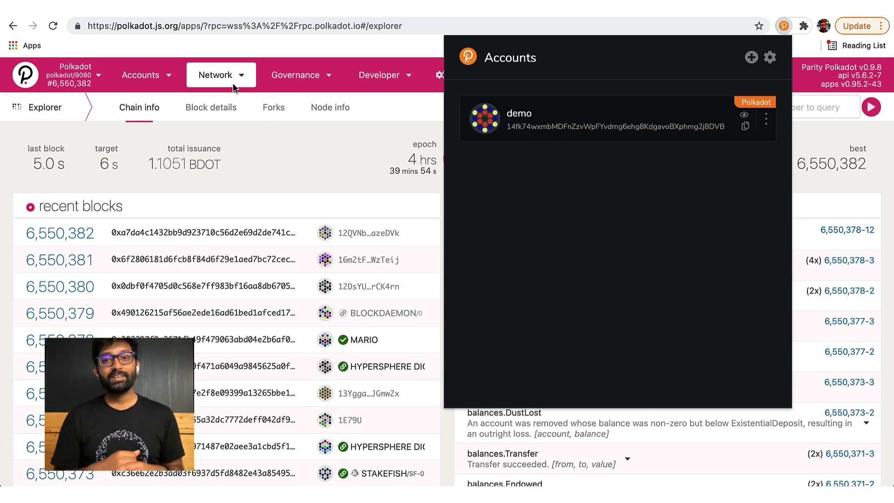
- Go to the accounts page and start a send from the 24.9195 DOT demo account
click(140, 74)
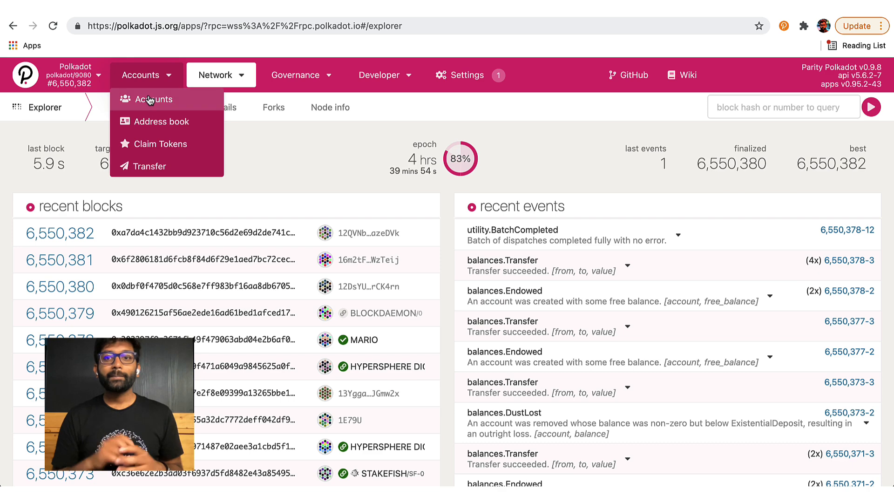
click(153, 99)
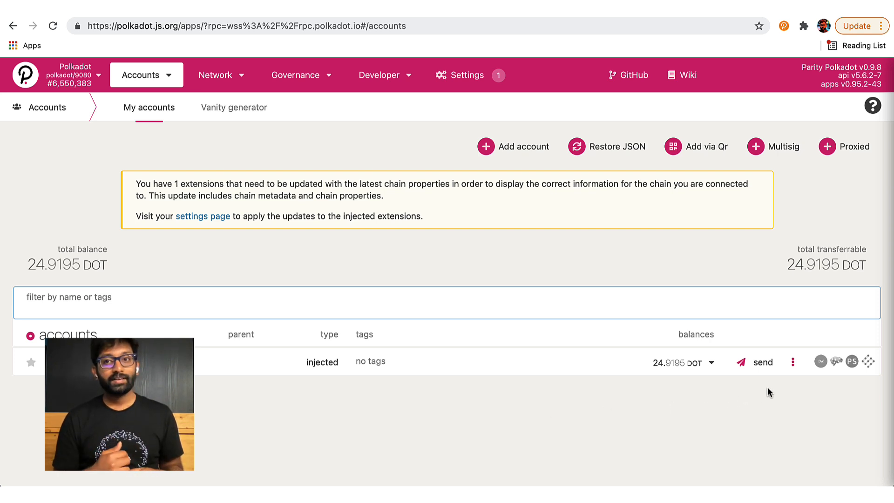
mouse_move(742, 394)
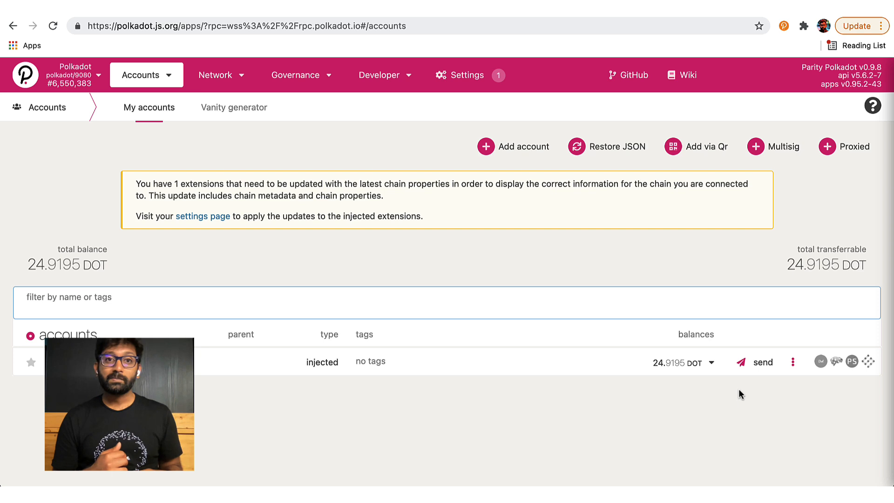
click(763, 362)
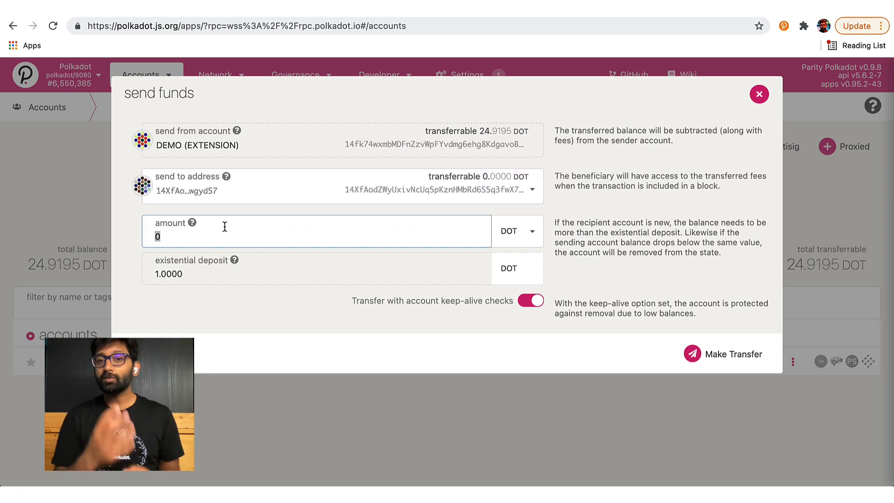
- Enter an amount of 4 DOT and submit the transfer for authorization
text(4)
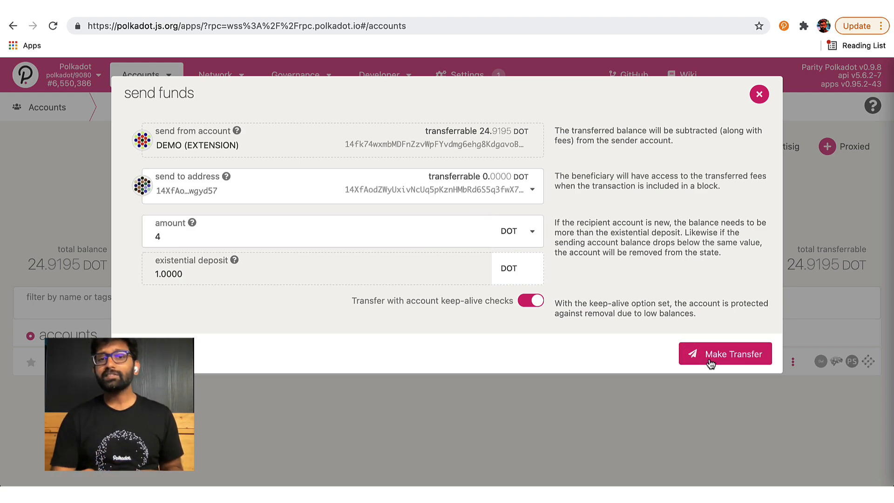
click(725, 354)
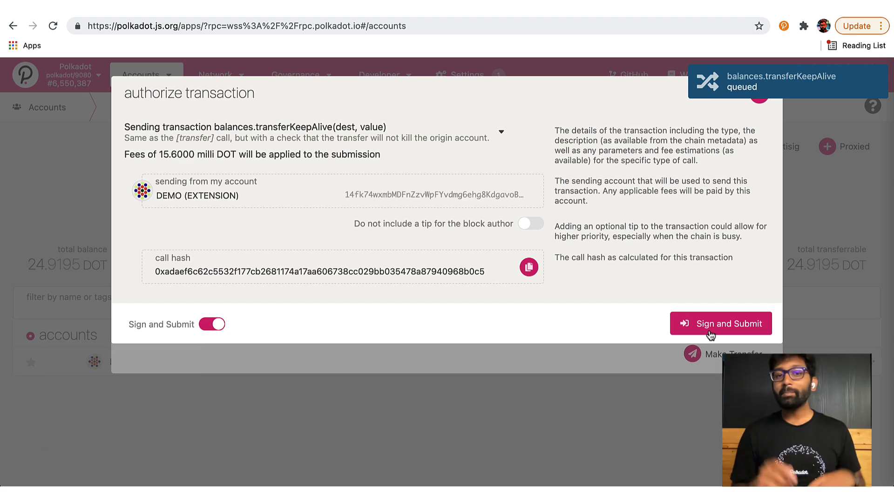
- Sign the 4 DOT transfer to the Tutorial account, then view it on Subscan
click(720, 324)
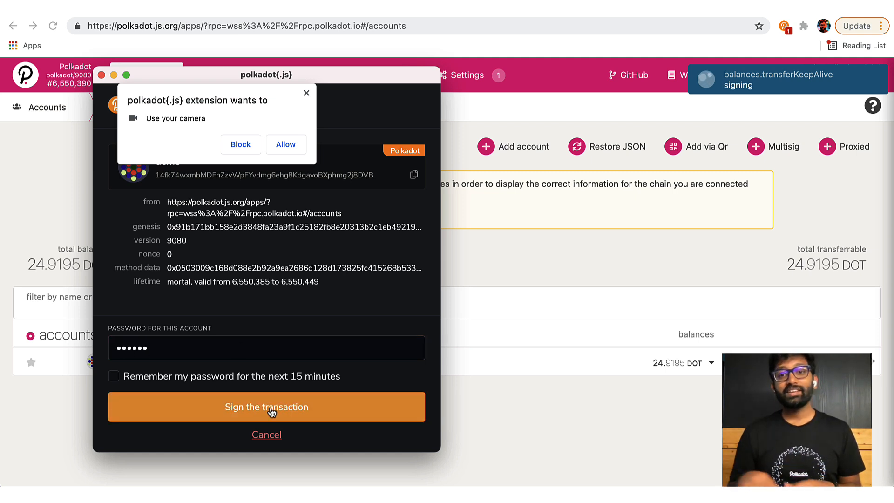
click(267, 407)
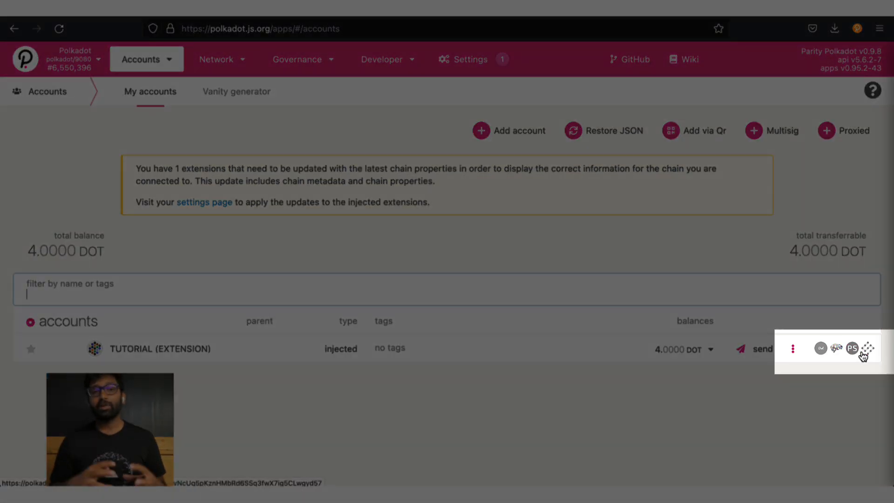
click(853, 349)
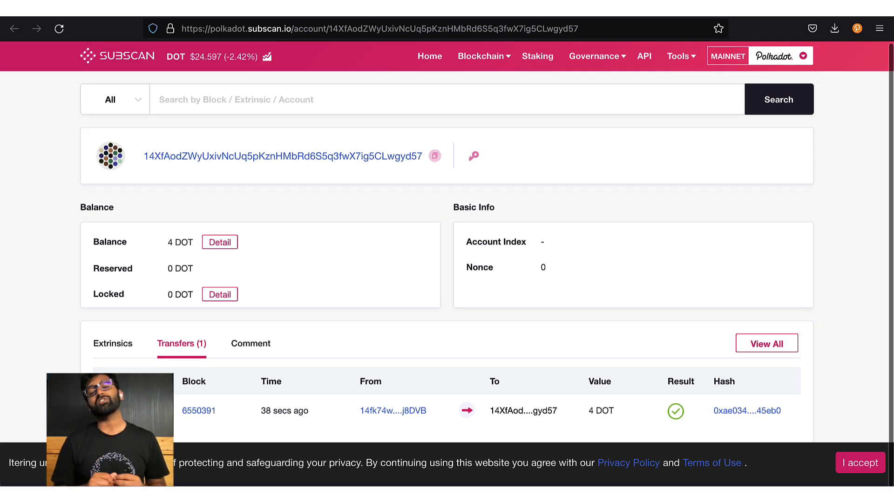
mouse_move(707, 418)
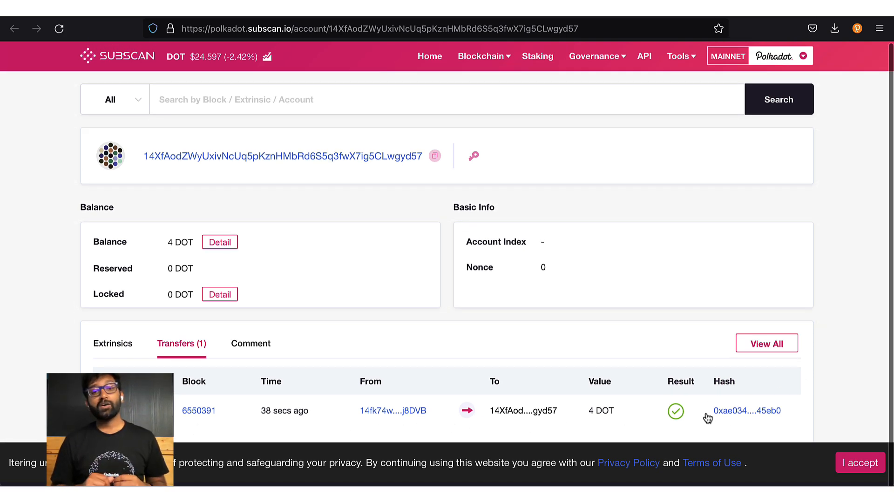
mouse_move(814, 418)
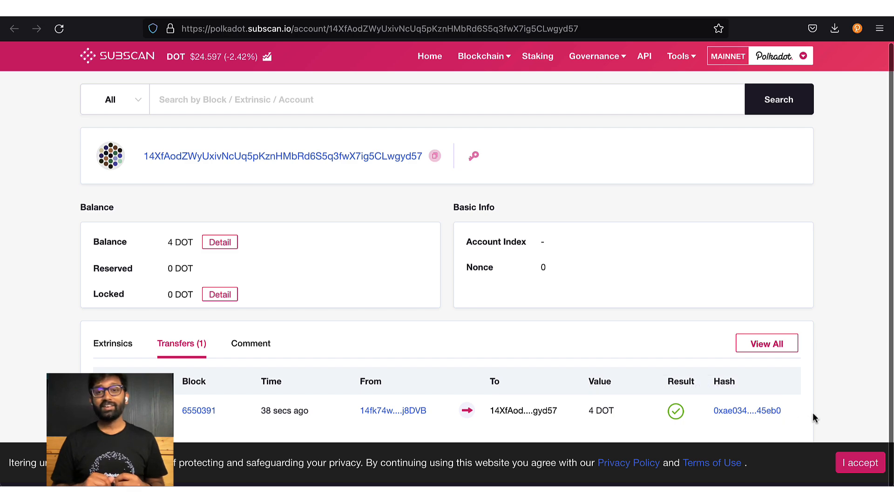